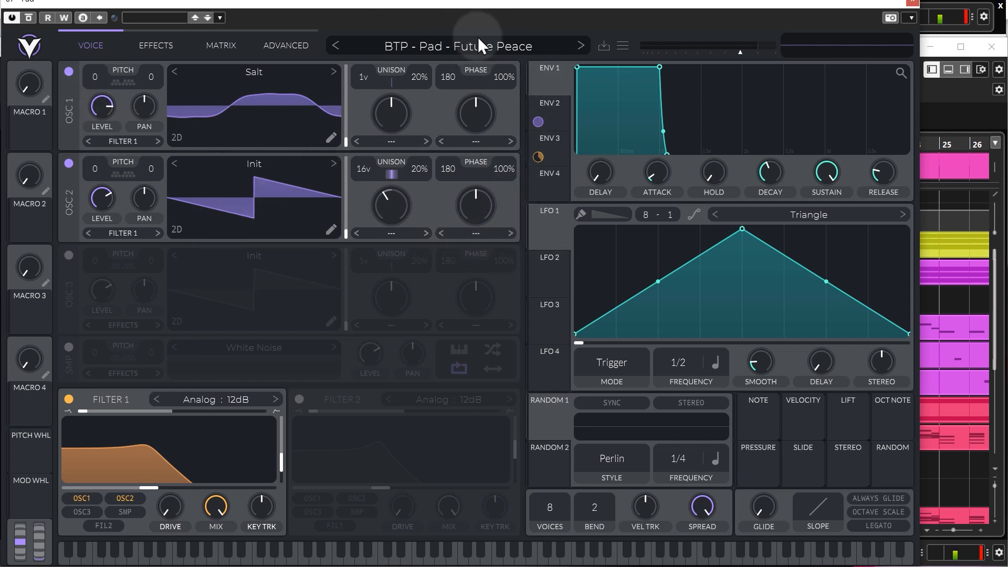
{"action": "mouse_move", "coordinate": [471, 58]}
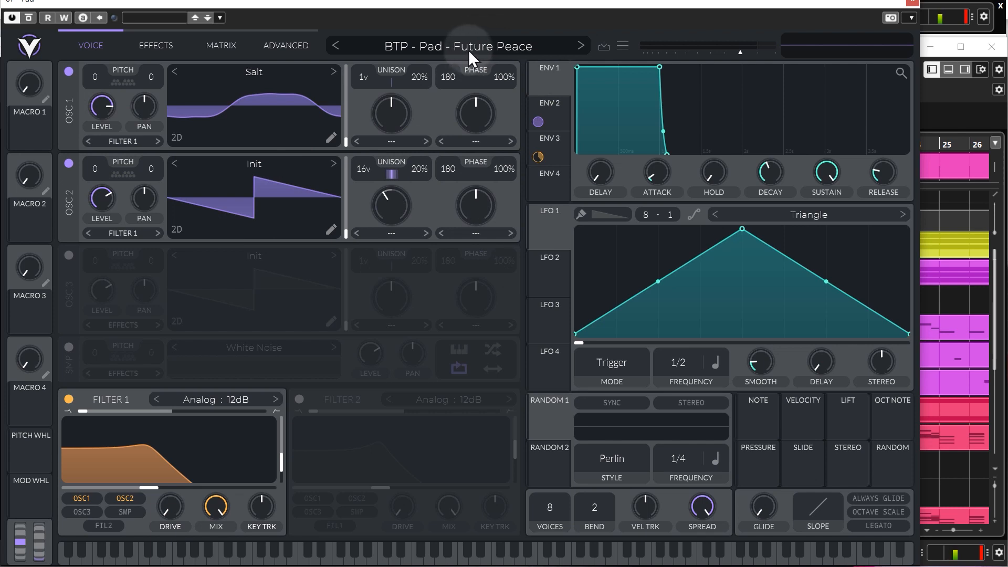
{"action": "mouse_move", "coordinate": [330, 212]}
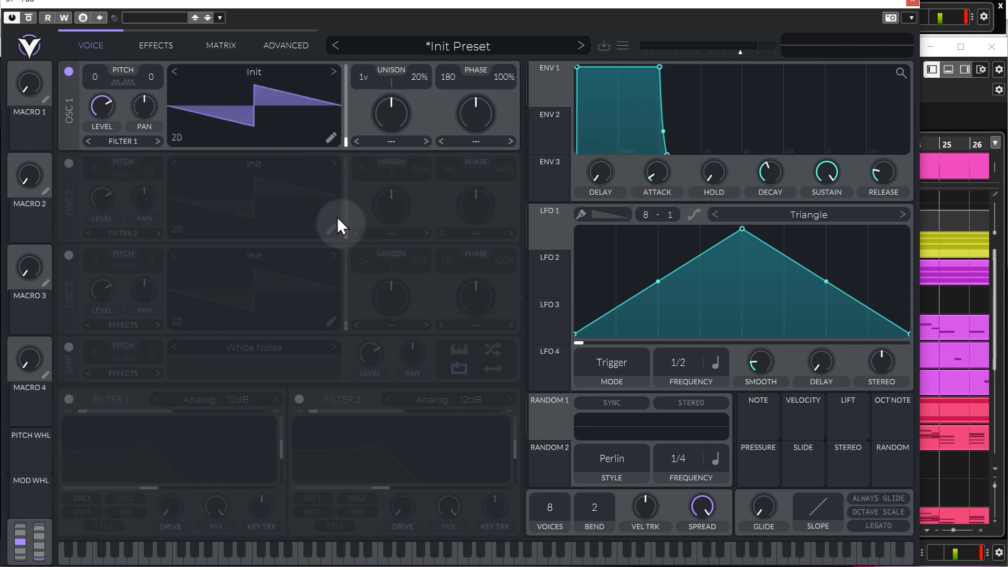
{"action": "mouse_move", "coordinate": [202, 140]}
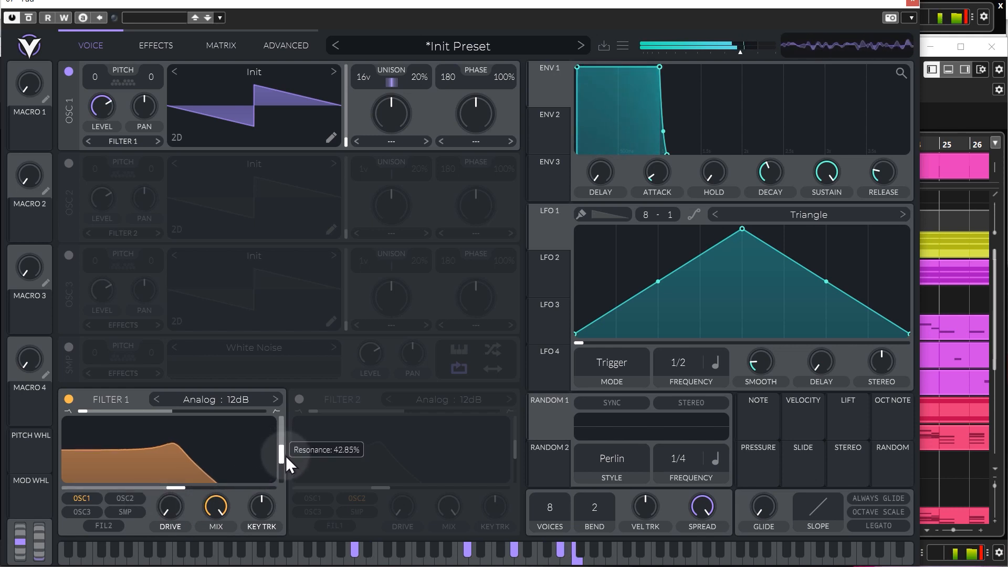
- Raise Filter 1's Resonance slider to about 43%
{"action": "left_click_drag", "start_coordinate": [281, 450], "coordinate": [281, 462]}
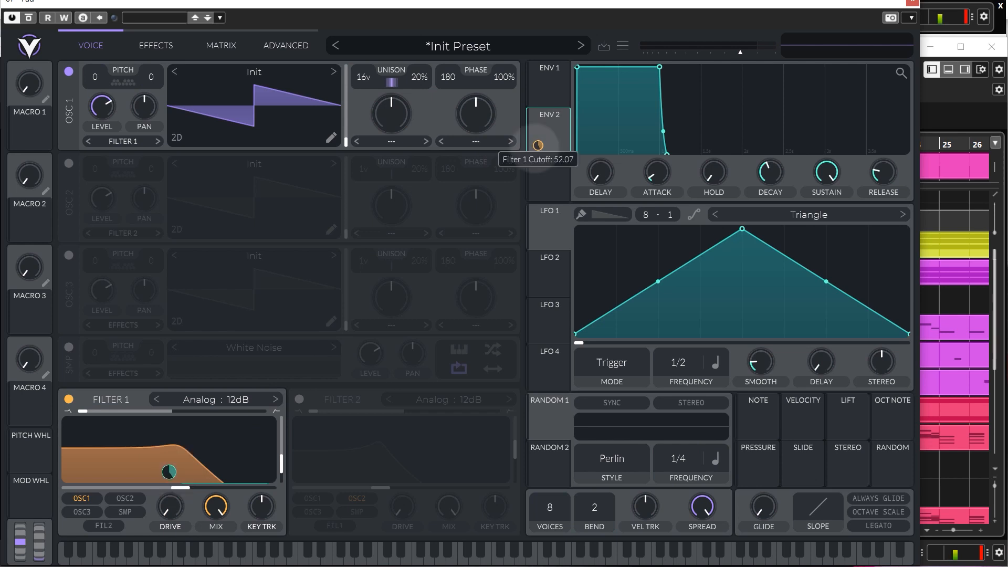
{"action": "mouse_move", "coordinate": [539, 152]}
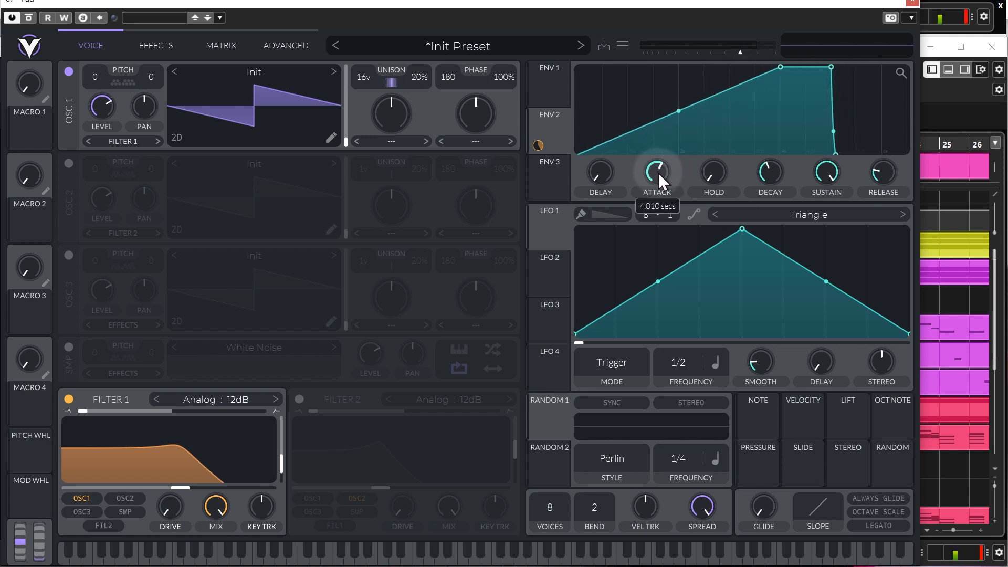
- Lengthen ENV 2's attack to about four seconds
{"action": "left_click_drag", "start_coordinate": [656, 175], "coordinate": [672, 163]}
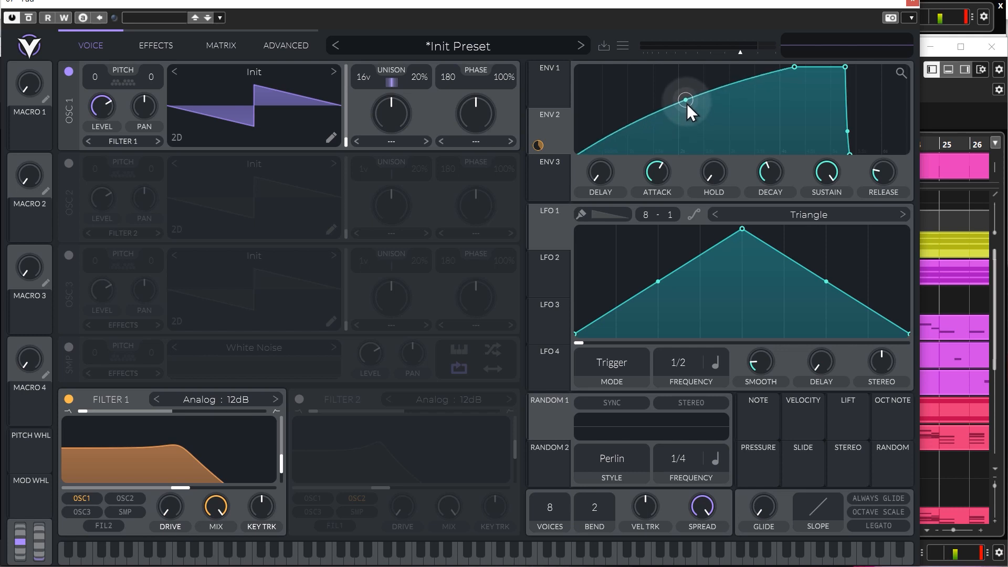
- Bend ENV 2's attack segment upward into a fast-then-levelling curve
{"action": "left_click_drag", "start_coordinate": [684, 100], "coordinate": [600, 155]}
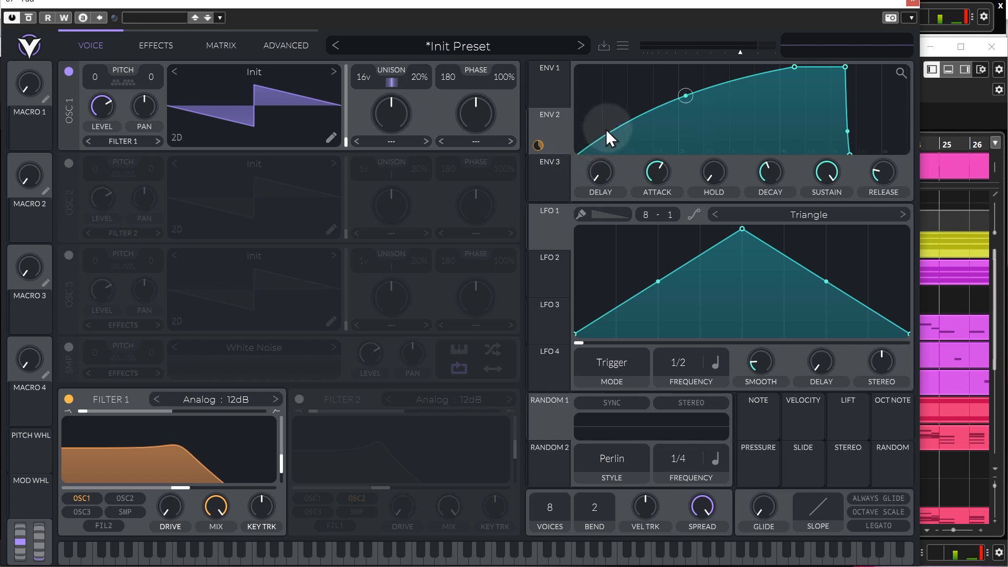
{"action": "mouse_move", "coordinate": [784, 80]}
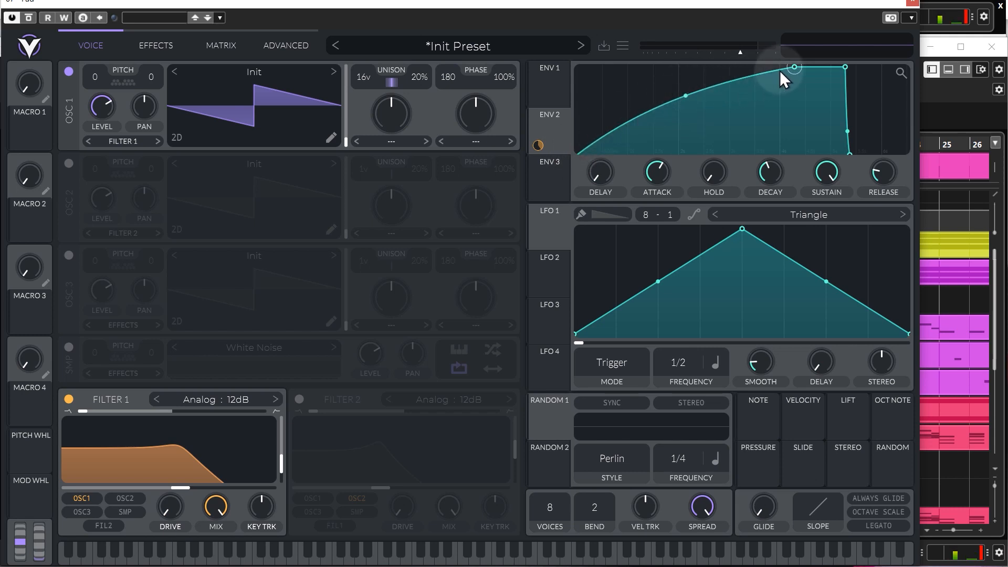
{"action": "mouse_move", "coordinate": [298, 411]}
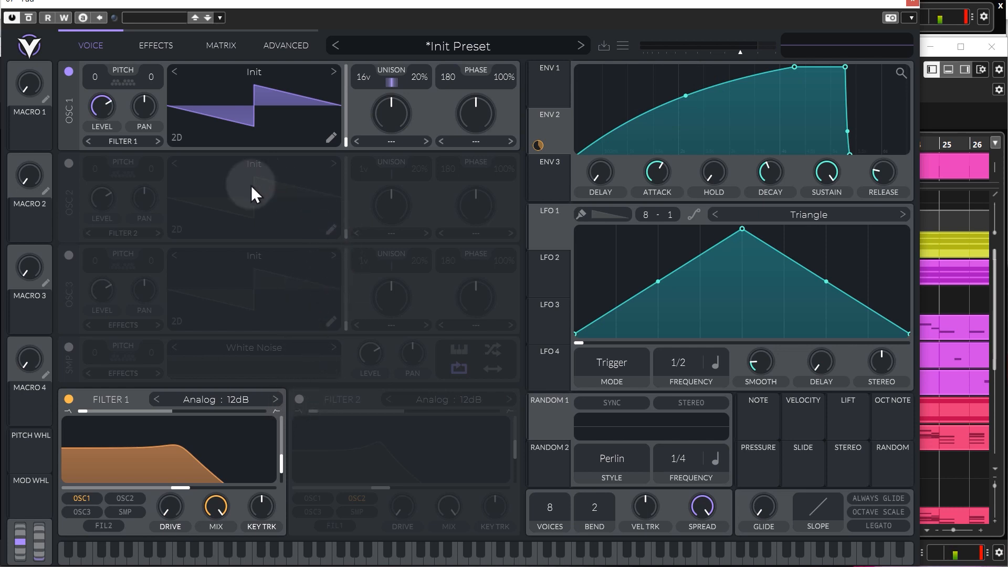
{"action": "mouse_move", "coordinate": [273, 197]}
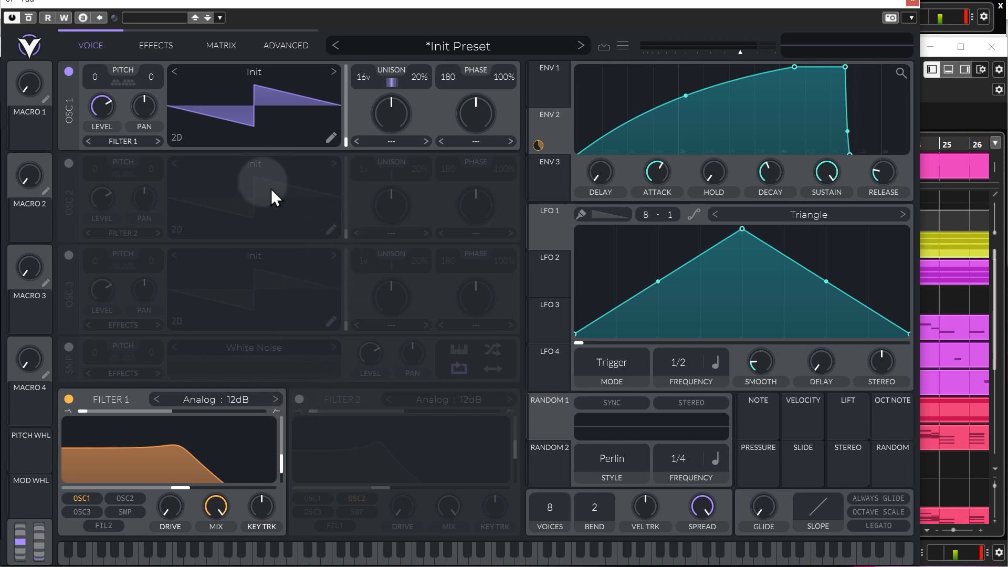
{"action": "mouse_move", "coordinate": [237, 207]}
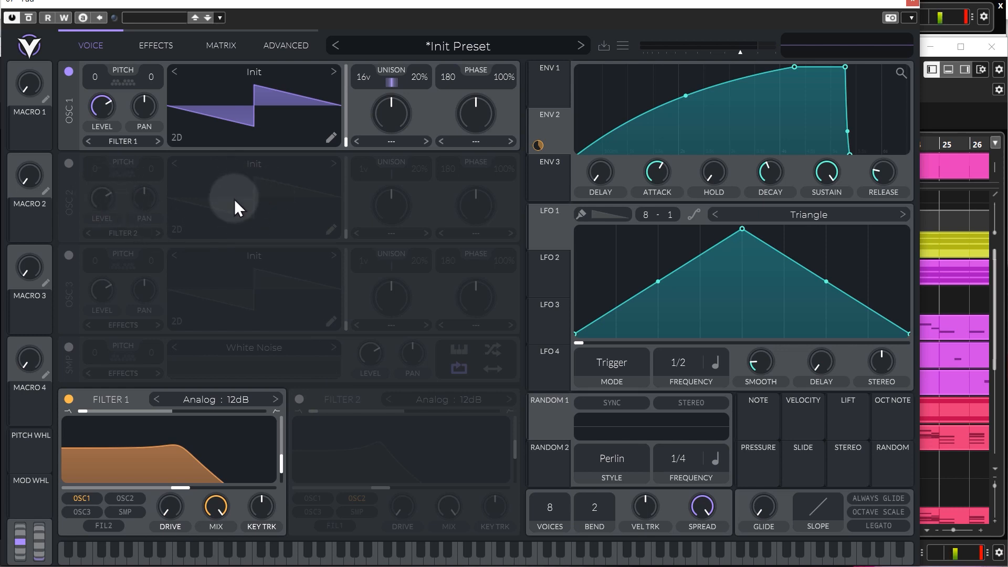
{"action": "mouse_move", "coordinate": [270, 198]}
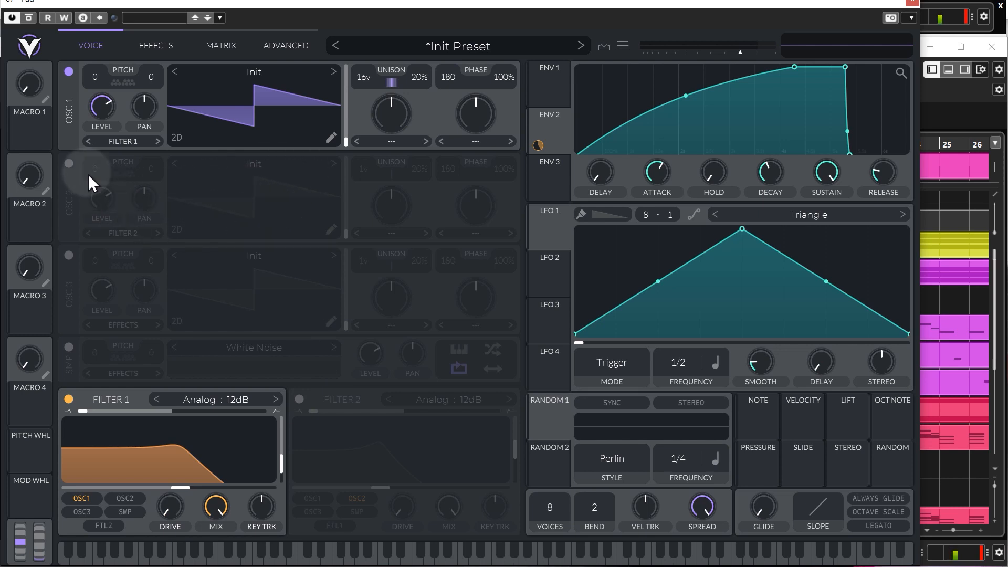
- Switch on oscillator 2 with its power button
{"action": "left_click", "coordinate": [69, 163]}
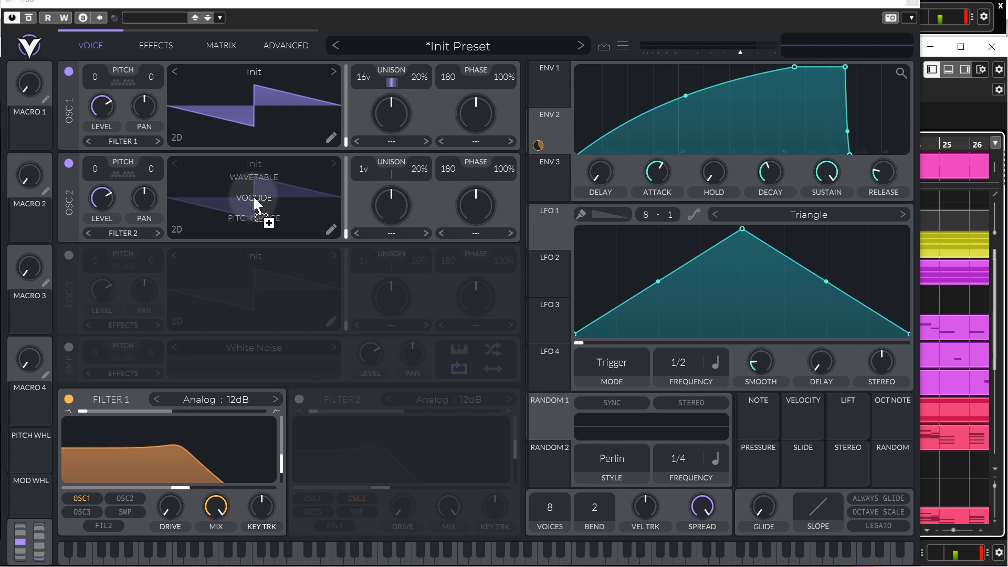
{"action": "mouse_move", "coordinate": [260, 190]}
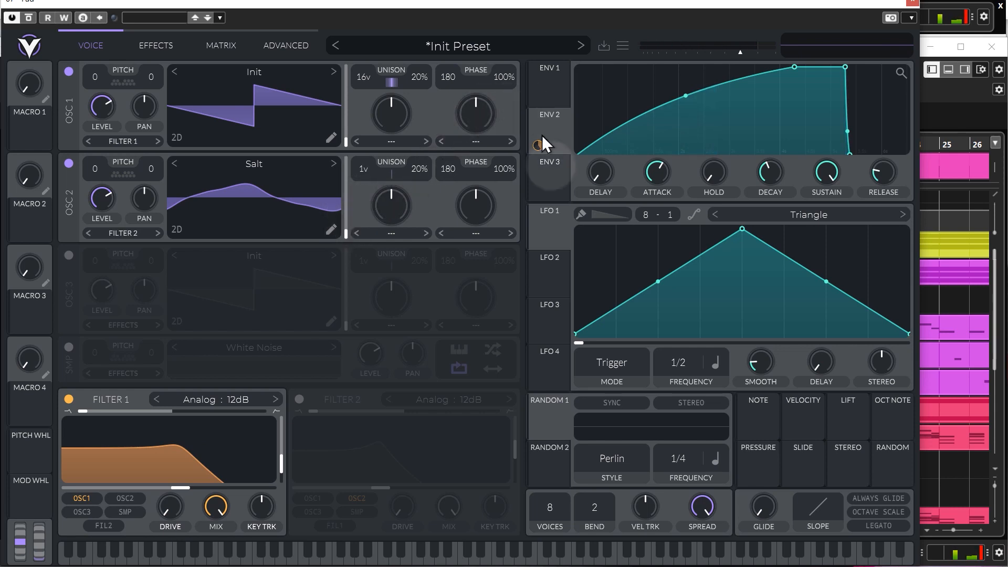
- Give ENV 3 a roughly three-second attack curved slow-then-steep
{"action": "left_click", "coordinate": [547, 141]}
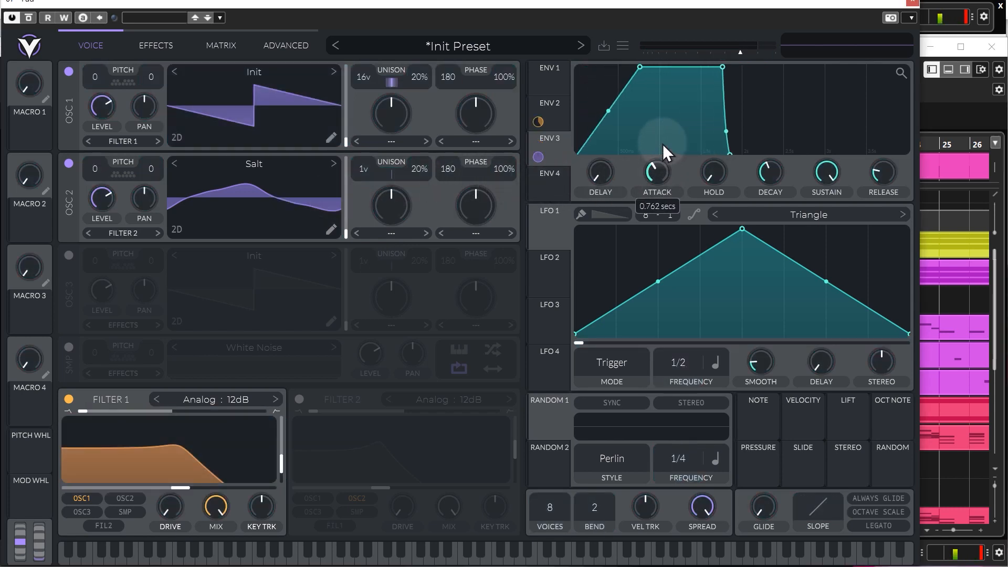
{"action": "left_click_drag", "start_coordinate": [655, 173], "coordinate": [661, 148]}
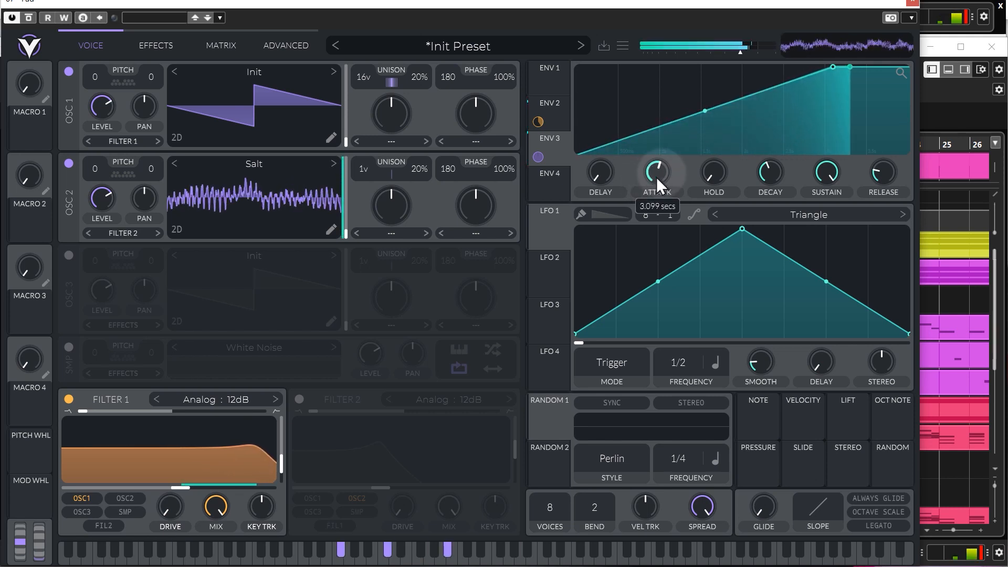
{"action": "left_click_drag", "start_coordinate": [655, 174], "coordinate": [655, 161]}
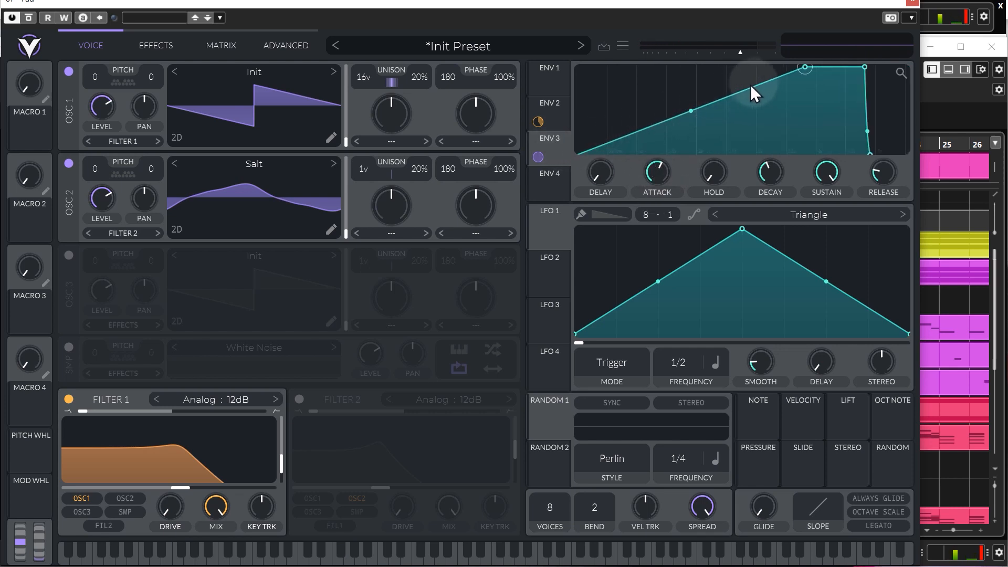
{"action": "mouse_move", "coordinate": [796, 80]}
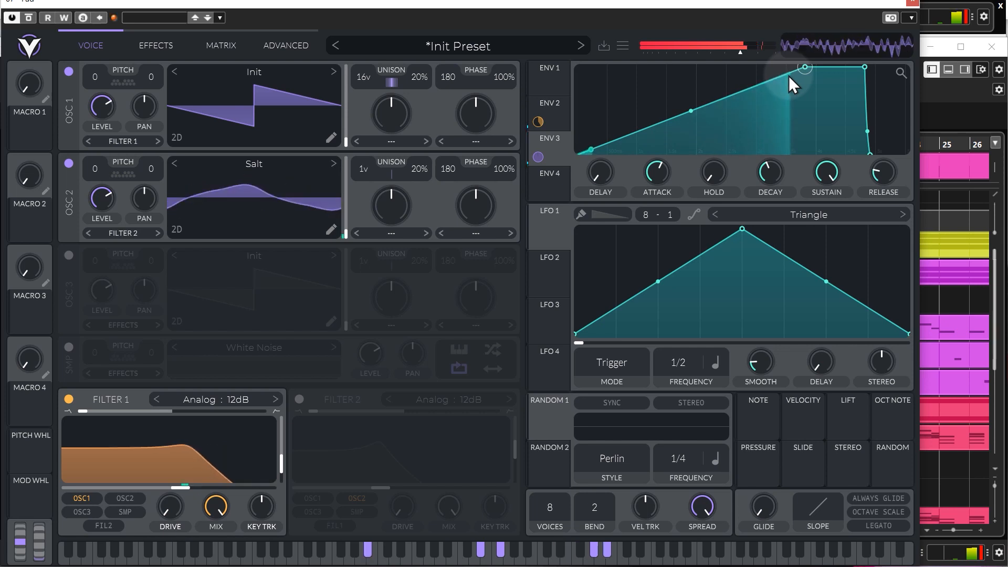
{"action": "left_click_drag", "start_coordinate": [804, 67], "coordinate": [691, 109]}
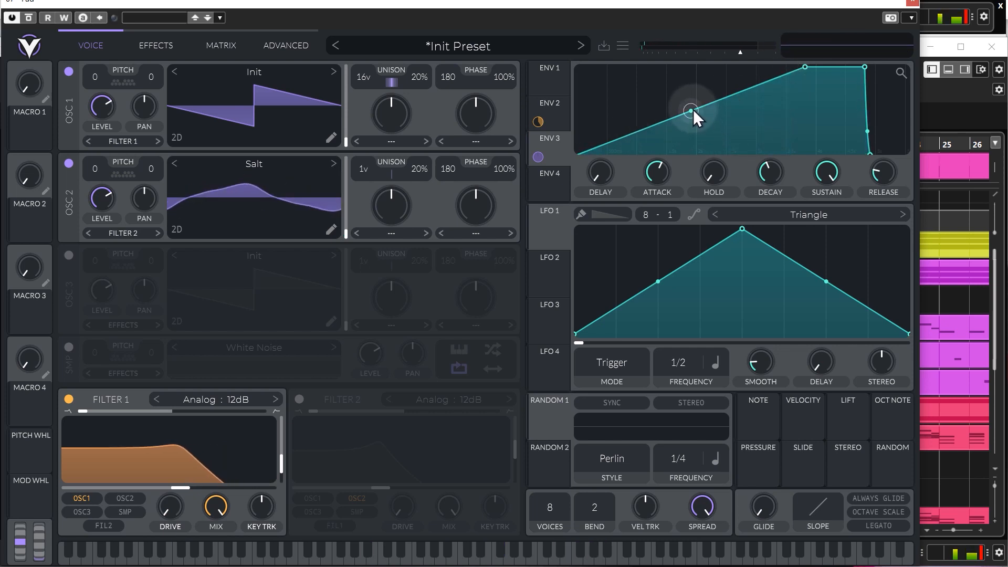
{"action": "left_click_drag", "start_coordinate": [690, 109], "coordinate": [689, 136]}
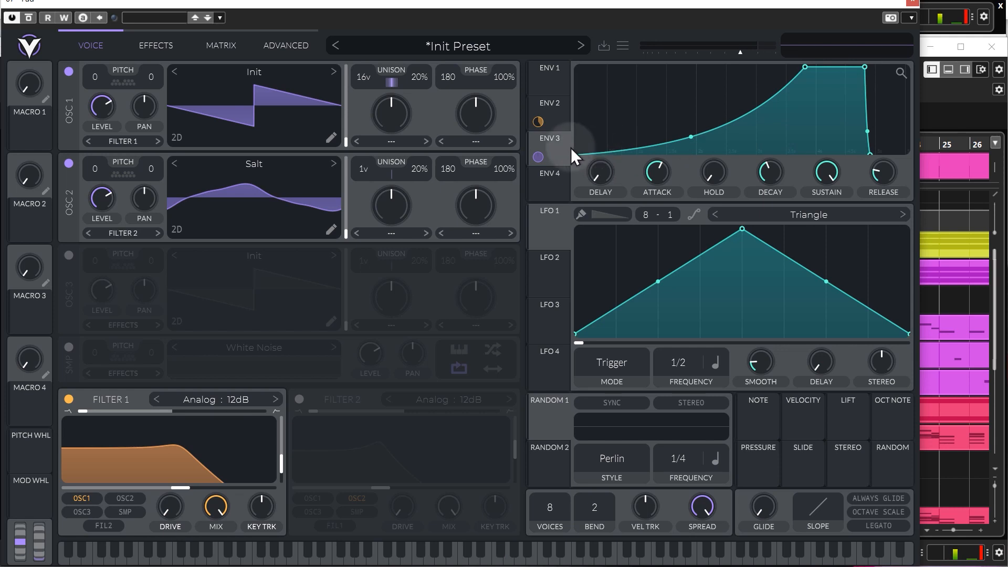
{"action": "mouse_move", "coordinate": [770, 106]}
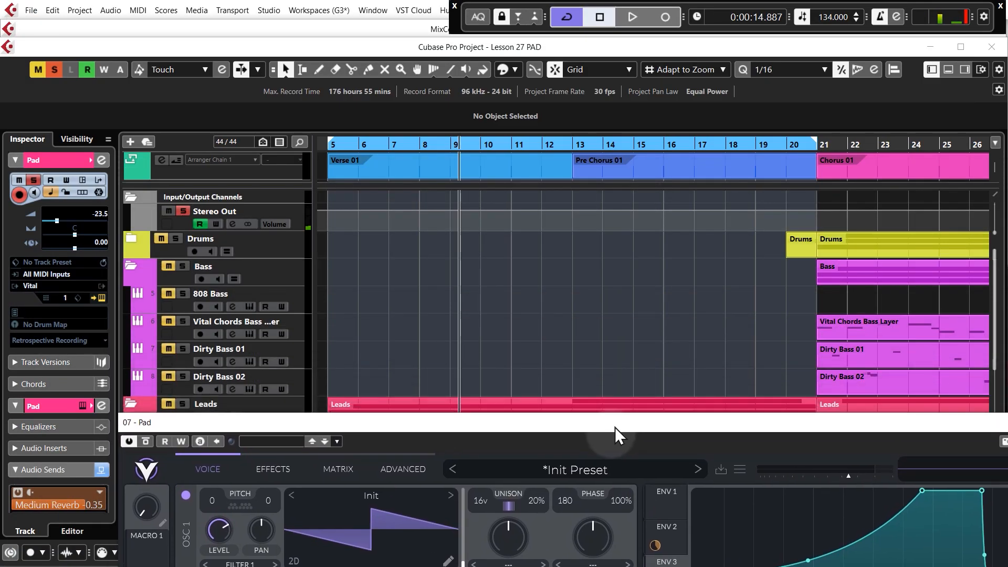
- Scroll down to the Pad track and open its Vital instrument window
{"action": "scroll", "scroll_direction": "down", "scroll_amount": 3}
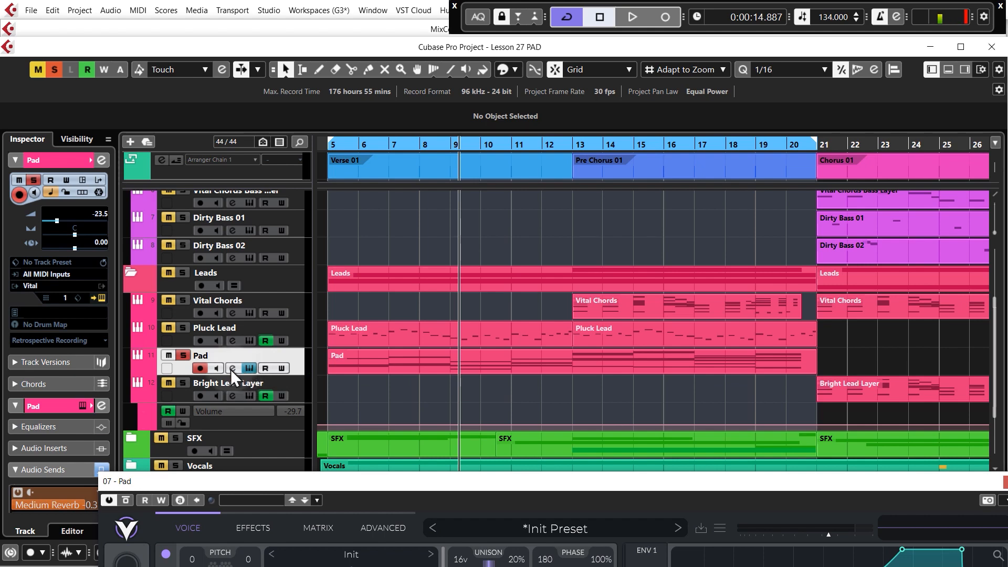
{"action": "left_click", "coordinate": [232, 367]}
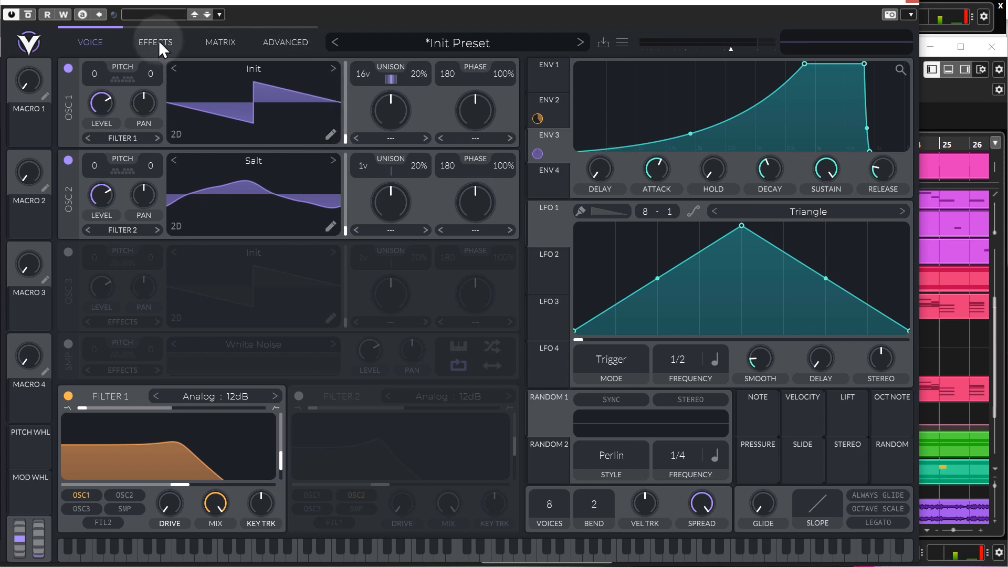
{"action": "left_click", "coordinate": [155, 42]}
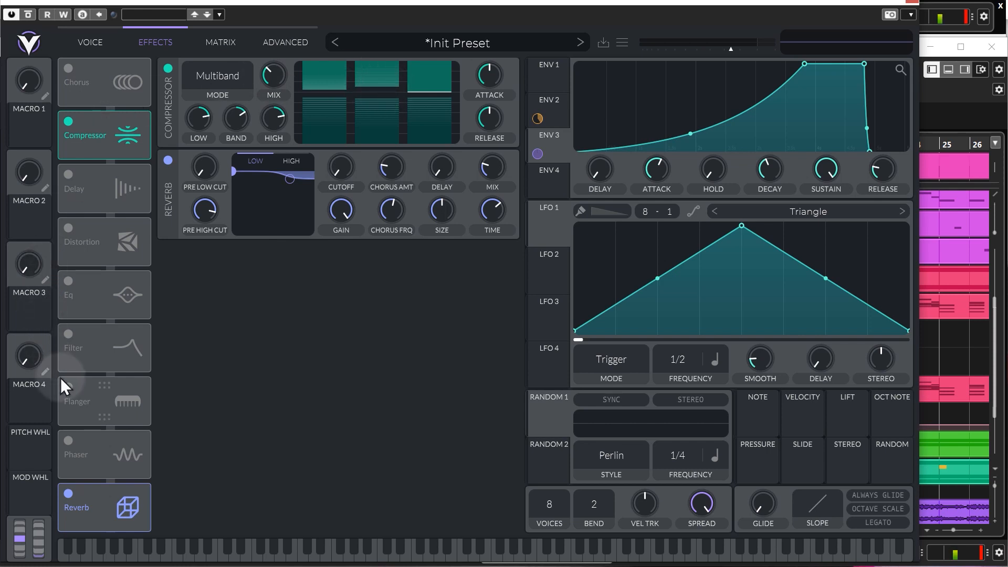
{"action": "mouse_move", "coordinate": [73, 395]}
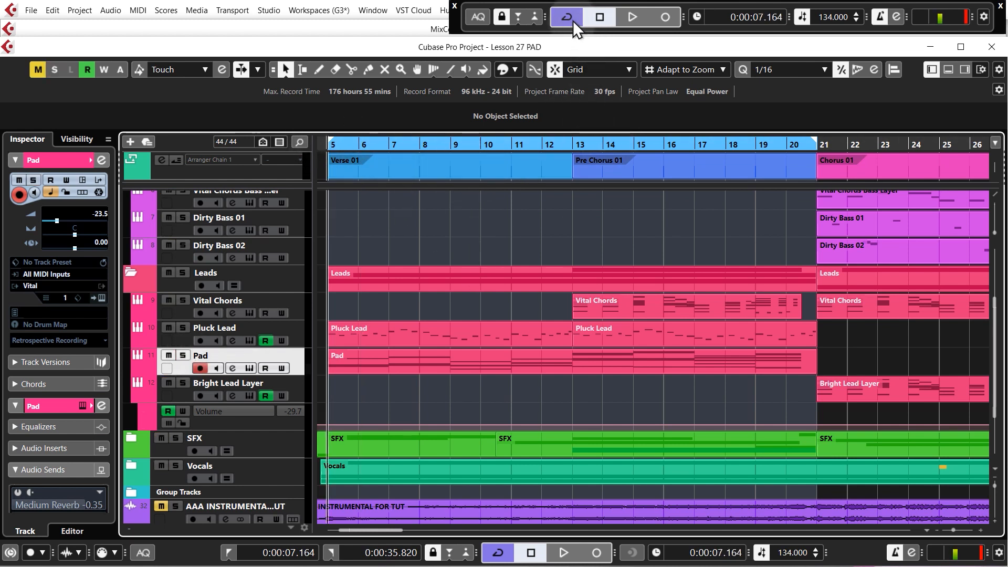
- Turn off Cycle looping in the transport bar
{"action": "left_click", "coordinate": [631, 16]}
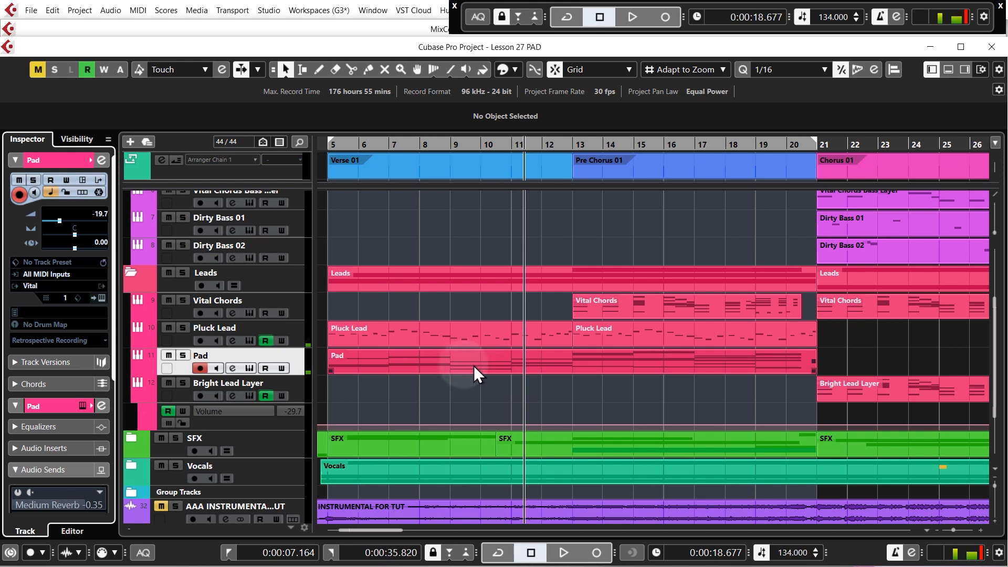
{"action": "mouse_move", "coordinate": [437, 369]}
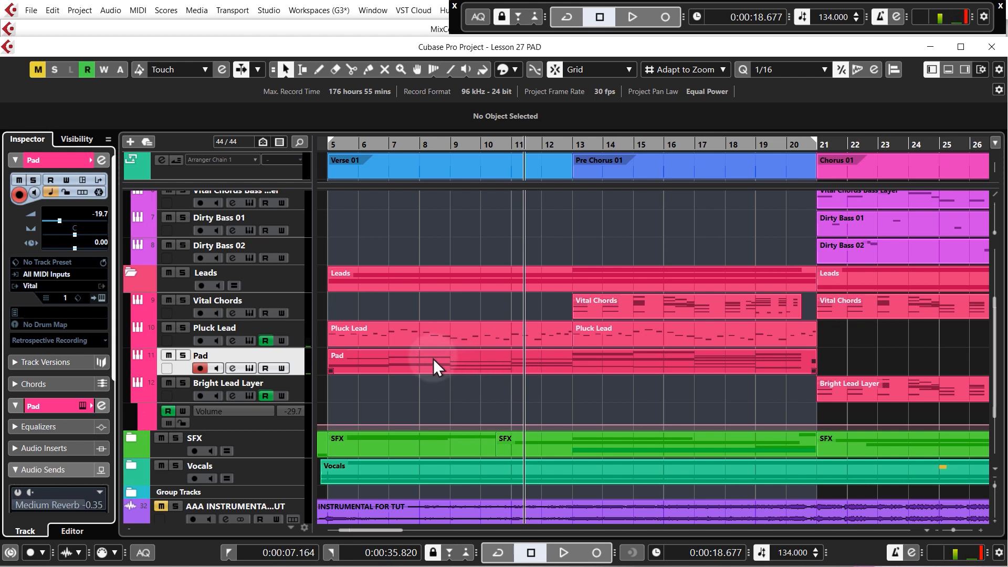
{"action": "mouse_move", "coordinate": [392, 365]}
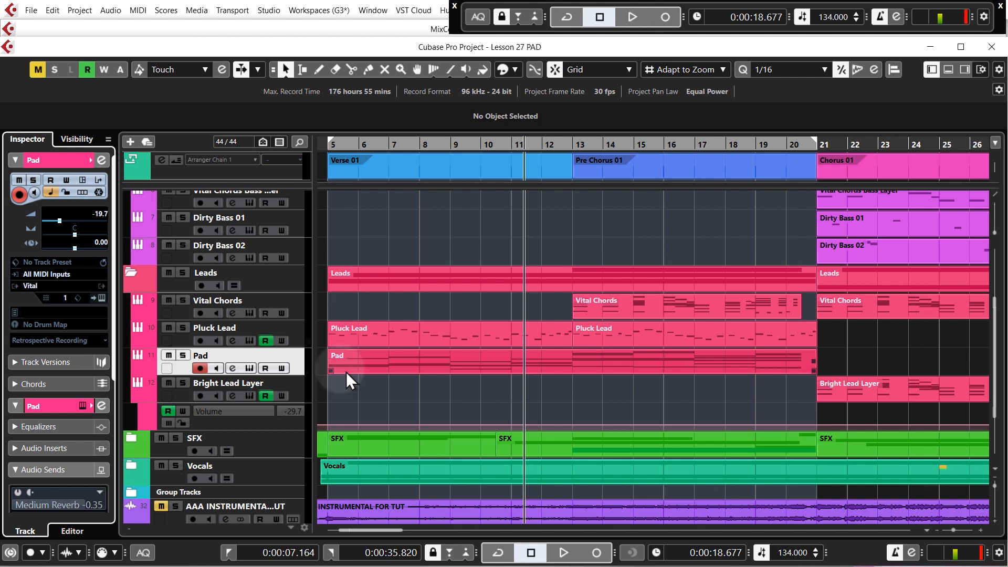
{"action": "mouse_move", "coordinate": [586, 370]}
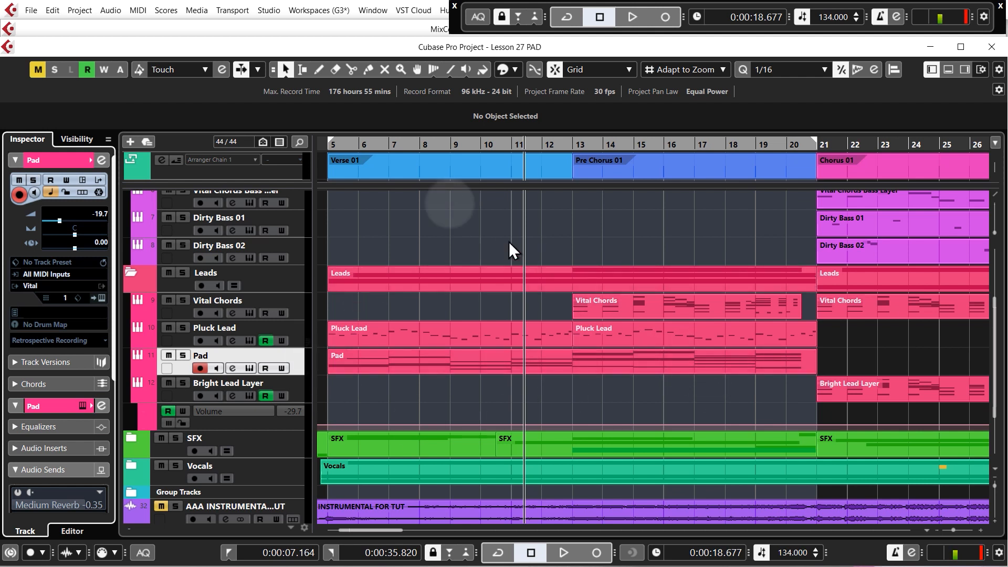
{"action": "mouse_move", "coordinate": [328, 146]}
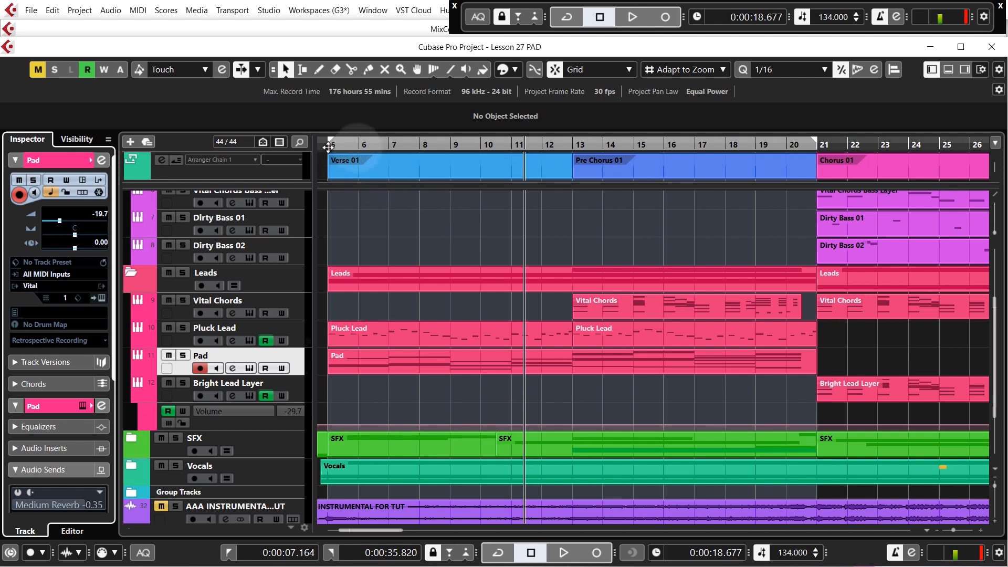
- Play the arrangement from the verse through to Chorus 01
{"action": "left_click", "coordinate": [631, 16]}
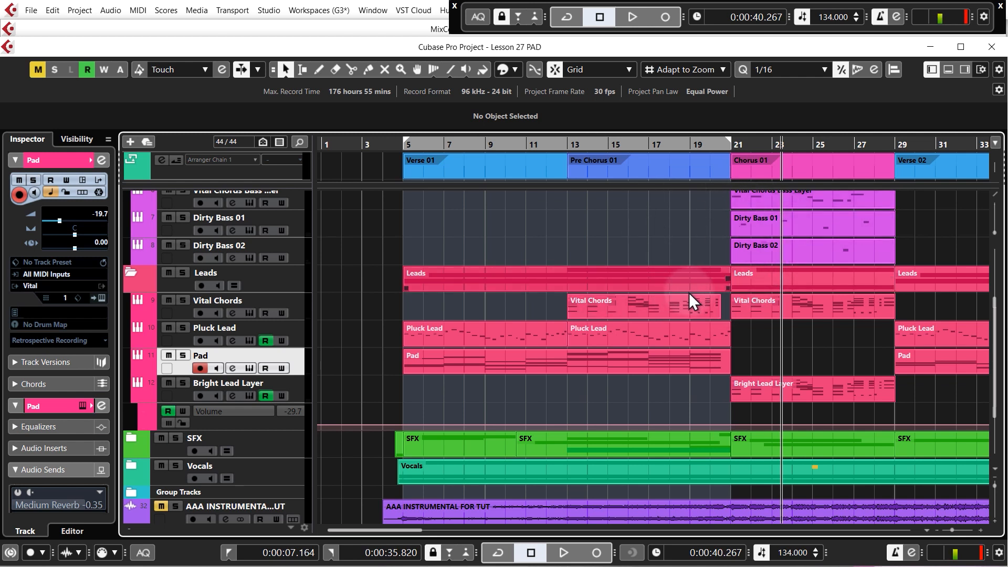
{"action": "mouse_move", "coordinate": [720, 273]}
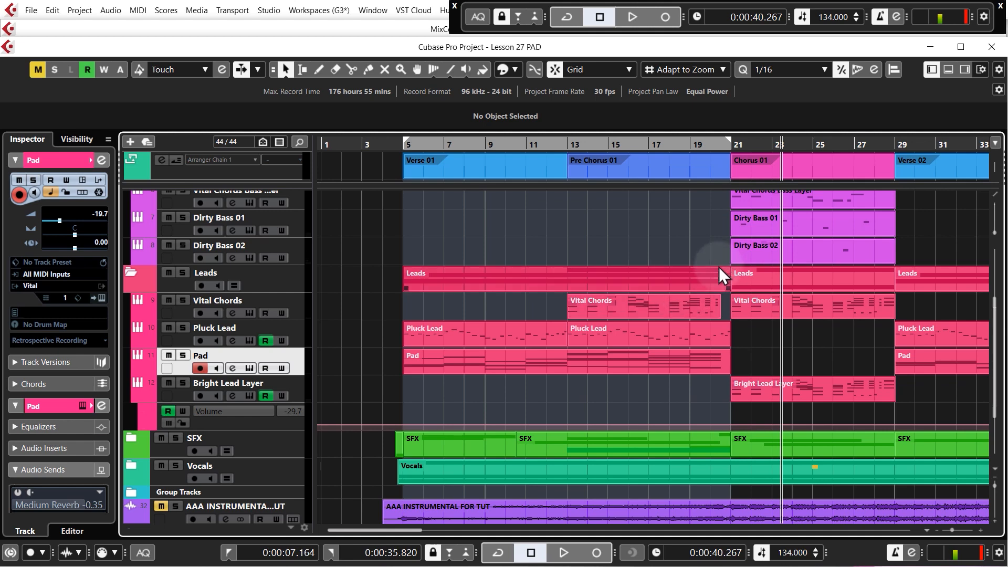
{"action": "scroll", "scroll_direction": "up", "scroll_amount": 3}
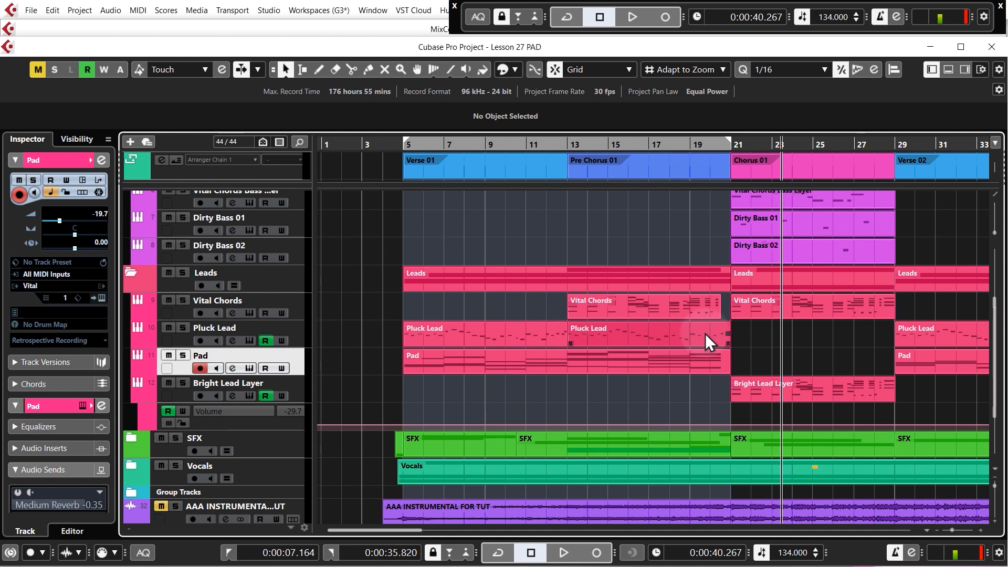
{"action": "mouse_move", "coordinate": [694, 324]}
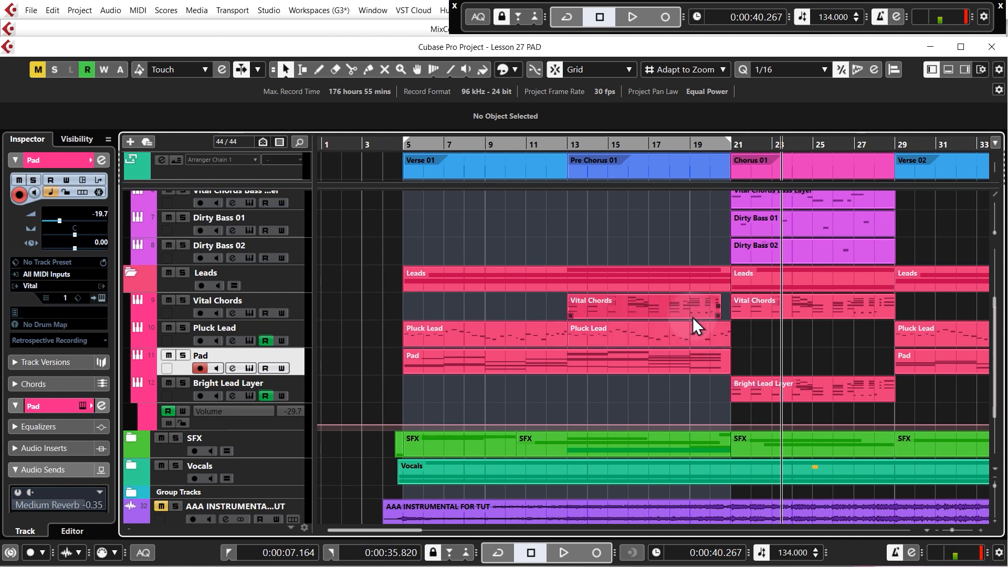